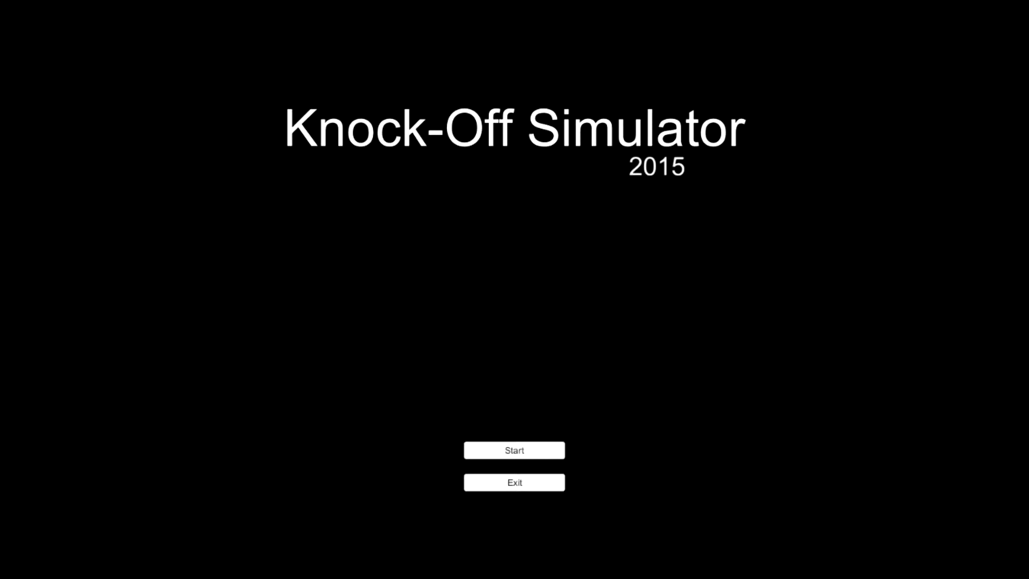
# Step: Start a new game from the title screen and assemble a phone with camera, audio, battery and screen
pyautogui.click(513, 450)
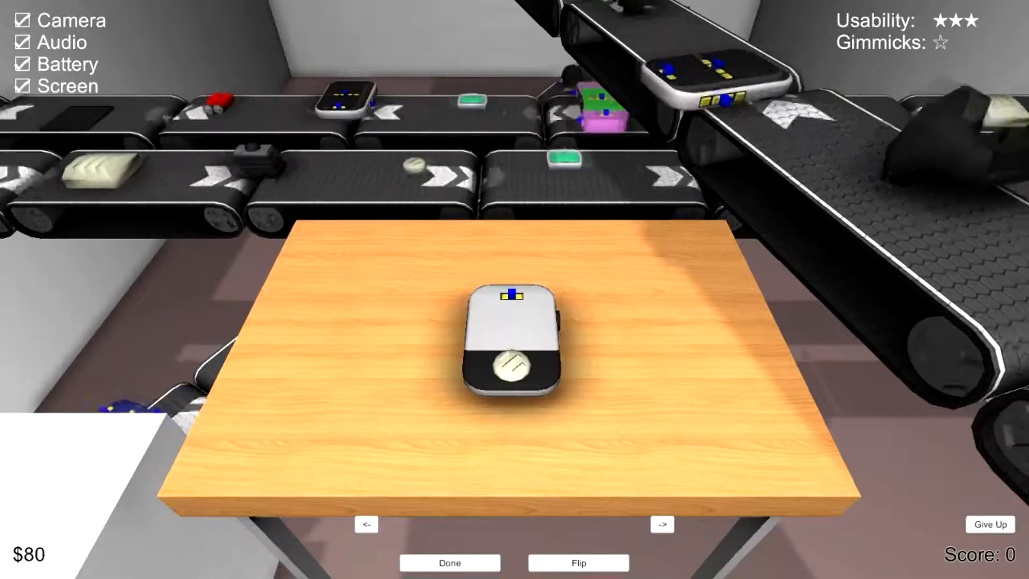
# Step: Submit the finished phone with Done and fit a screen and camera to the next one
pyautogui.click(449, 563)
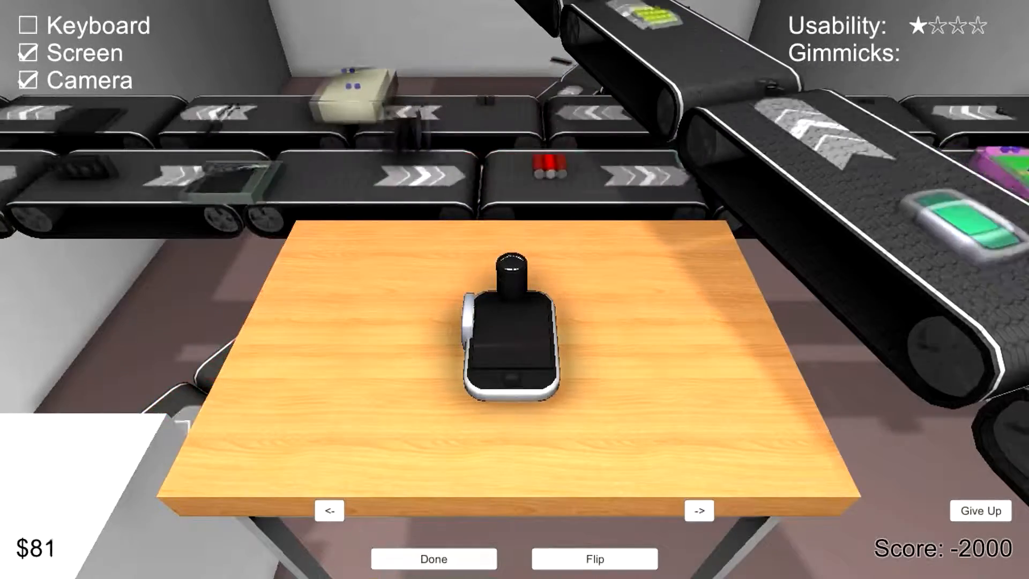
# Step: Hand in the camera phone with Done and add torch, battery and audio to a new phone
pyautogui.click(433, 558)
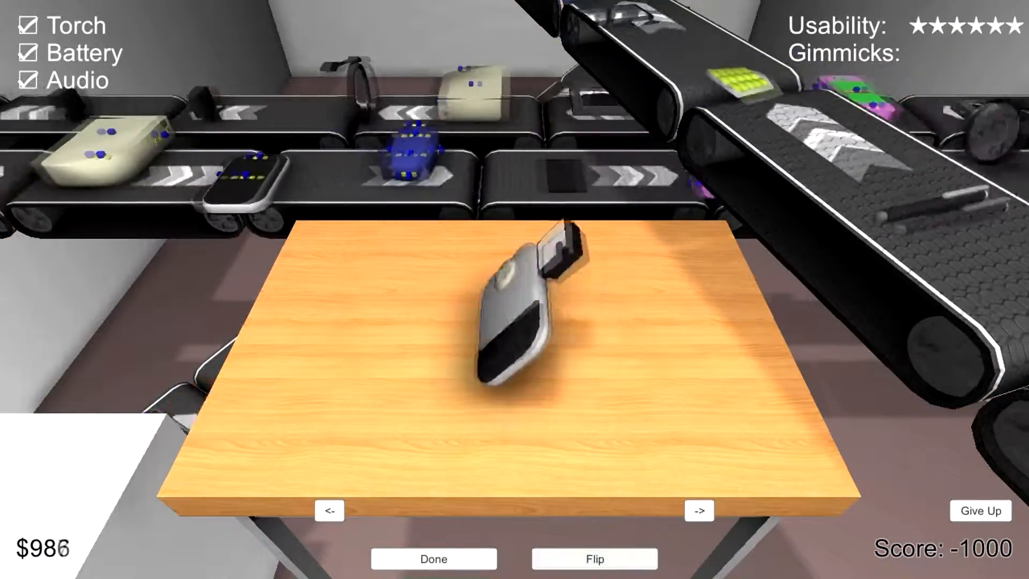
pyautogui.click(431, 558)
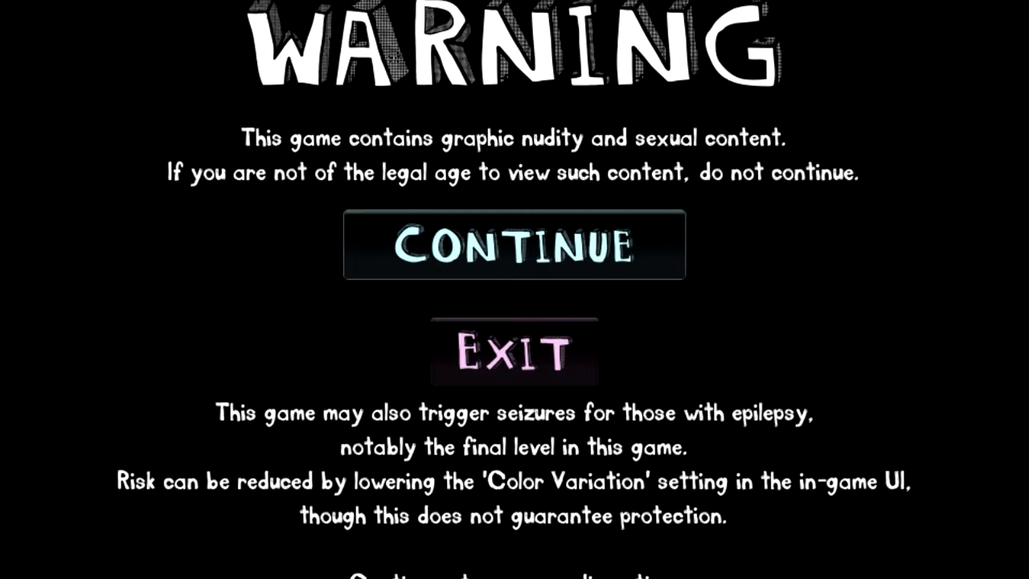
# Step: Continue past the warning into the urinal scene and drag Fire Force down to 0/100
pyautogui.click(513, 244)
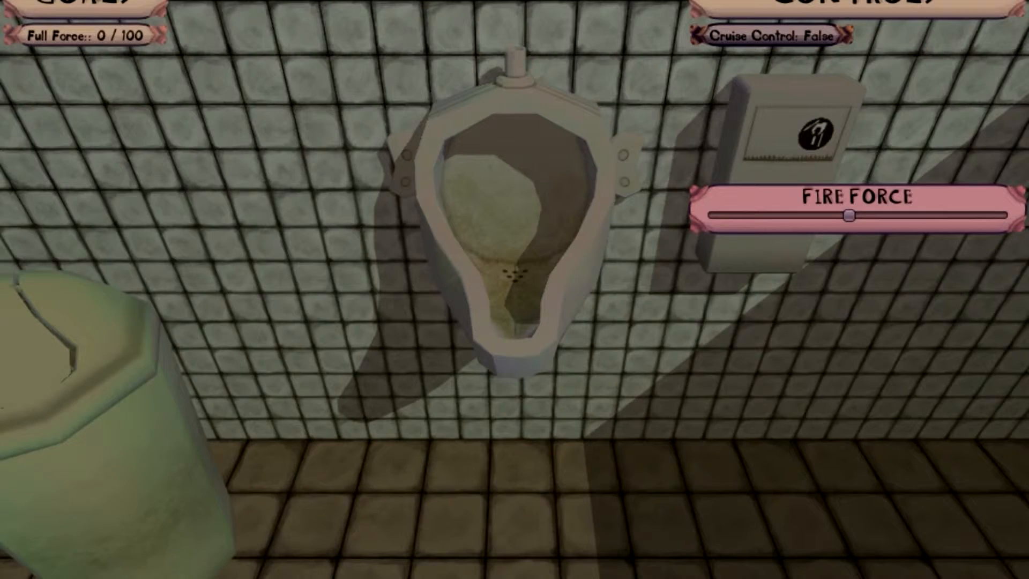
pyautogui.moveTo(846, 215); pyautogui.dragTo(708, 215)
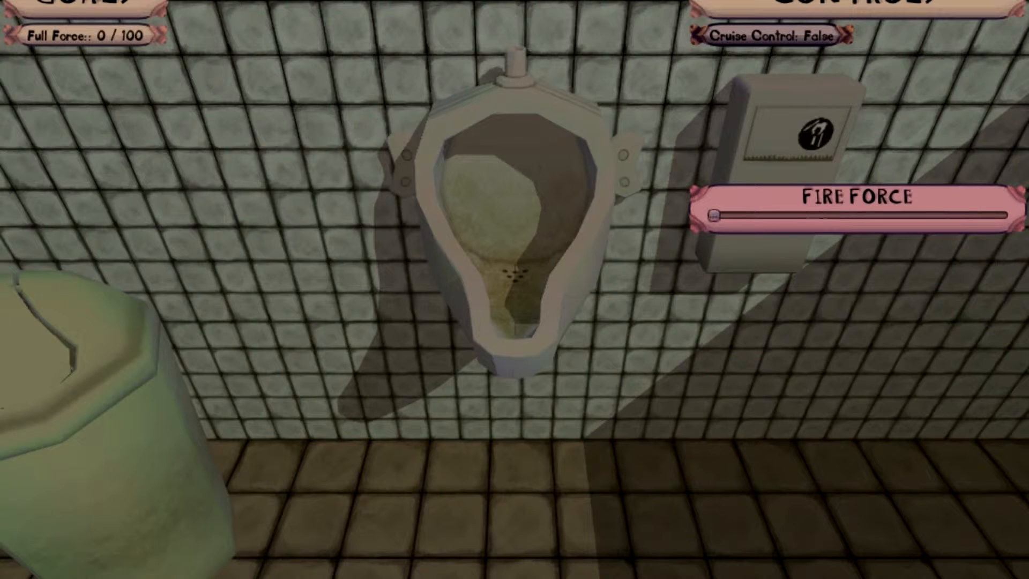